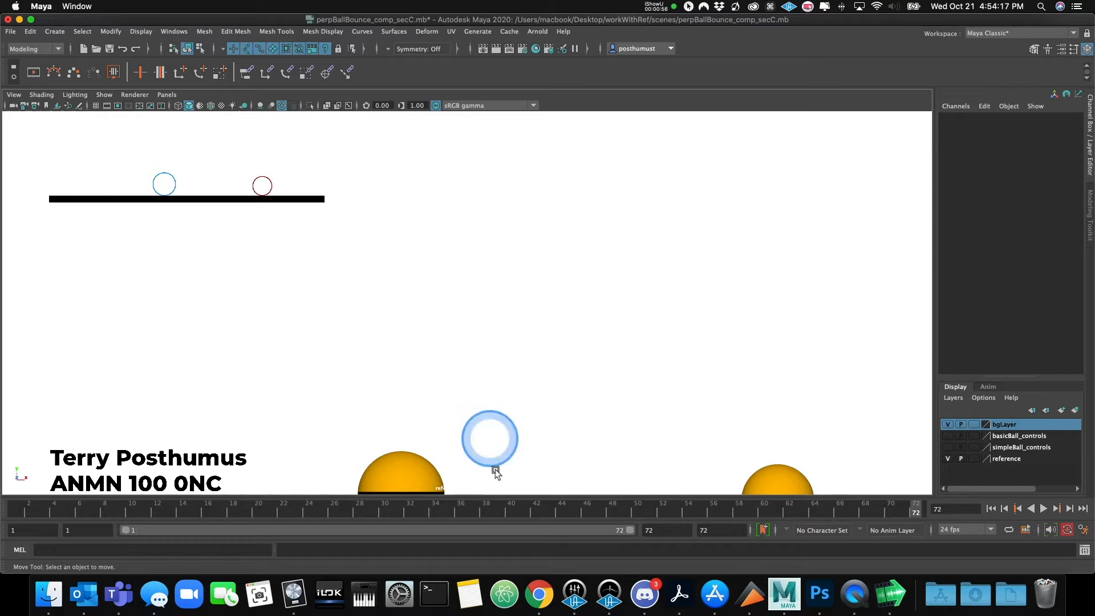
# - Start a Playblast preview of the ball bounce from the Time Slider menu
pyautogui.rightClick(498, 508)
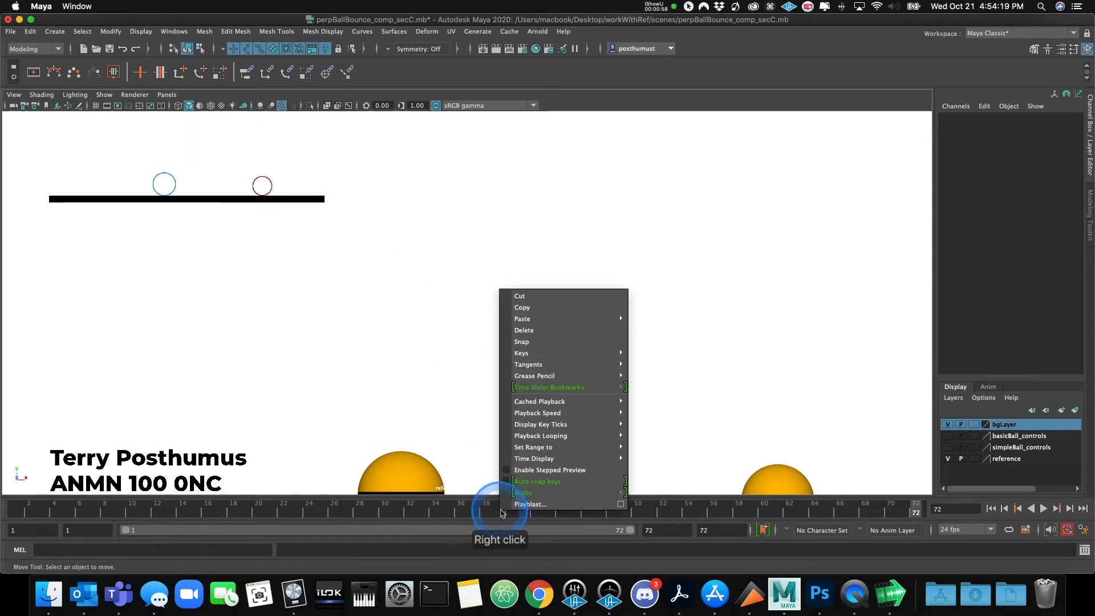
pyautogui.moveTo(529, 503)
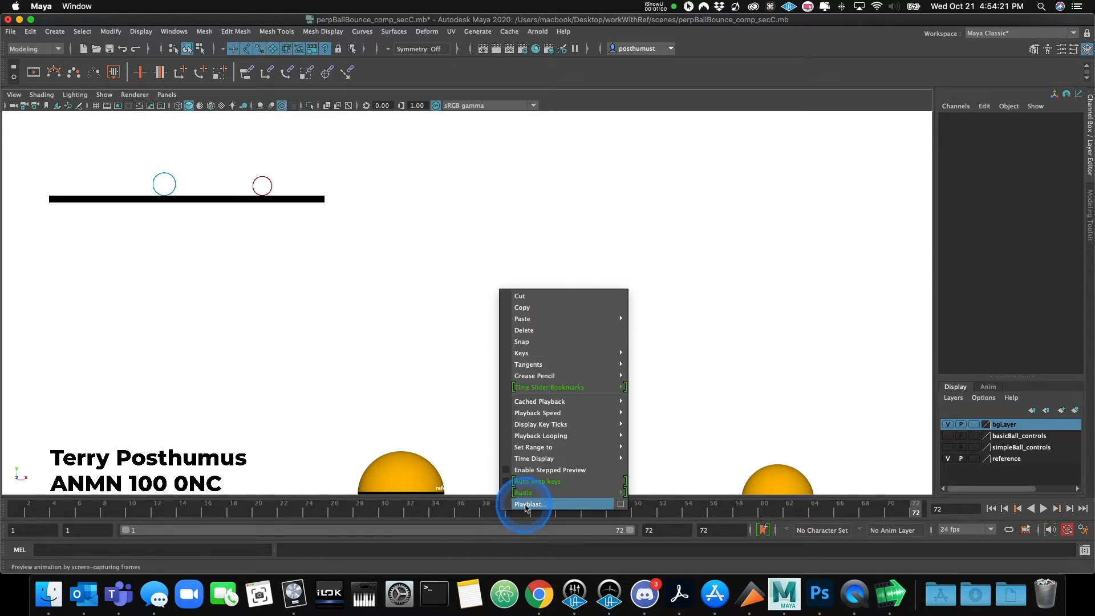
pyautogui.click(530, 503)
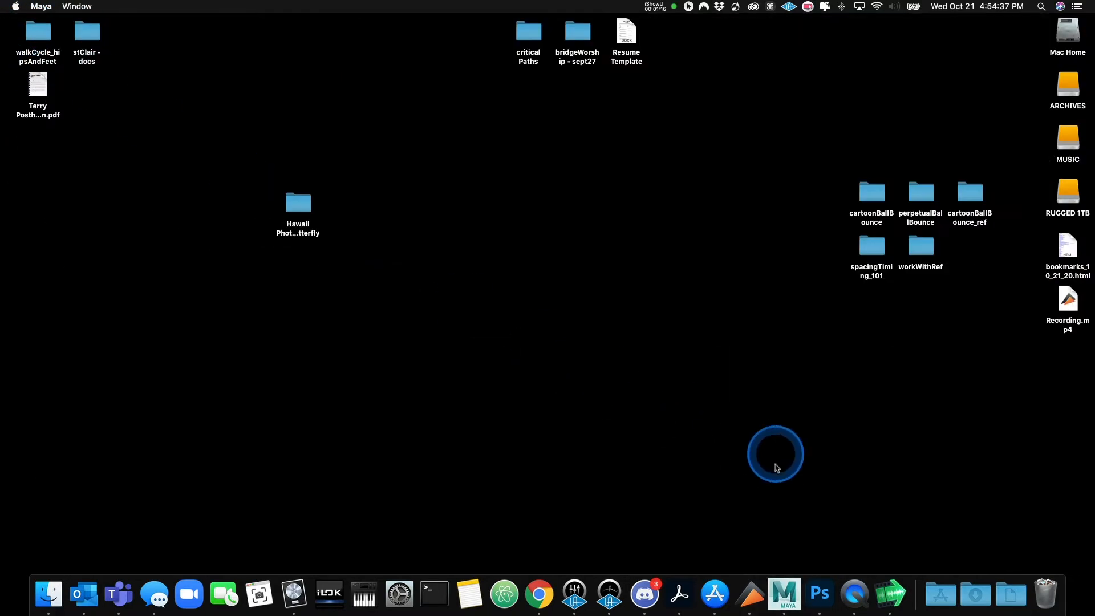
# - Launch Blender and begin a new Video Editing project from the splash screen
pyautogui.click(939, 594)
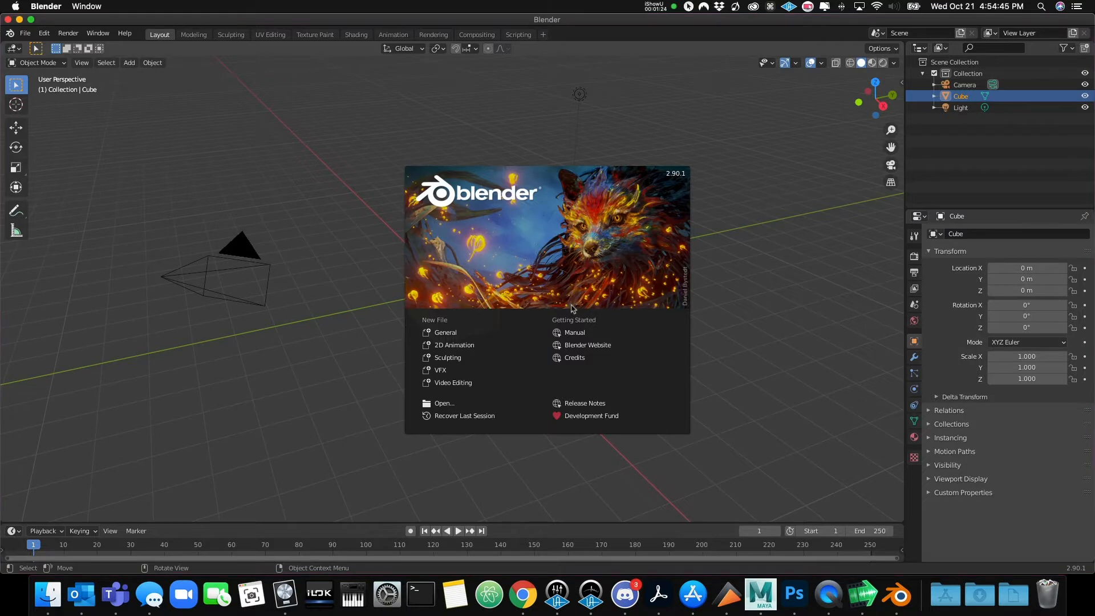
pyautogui.click(440, 369)
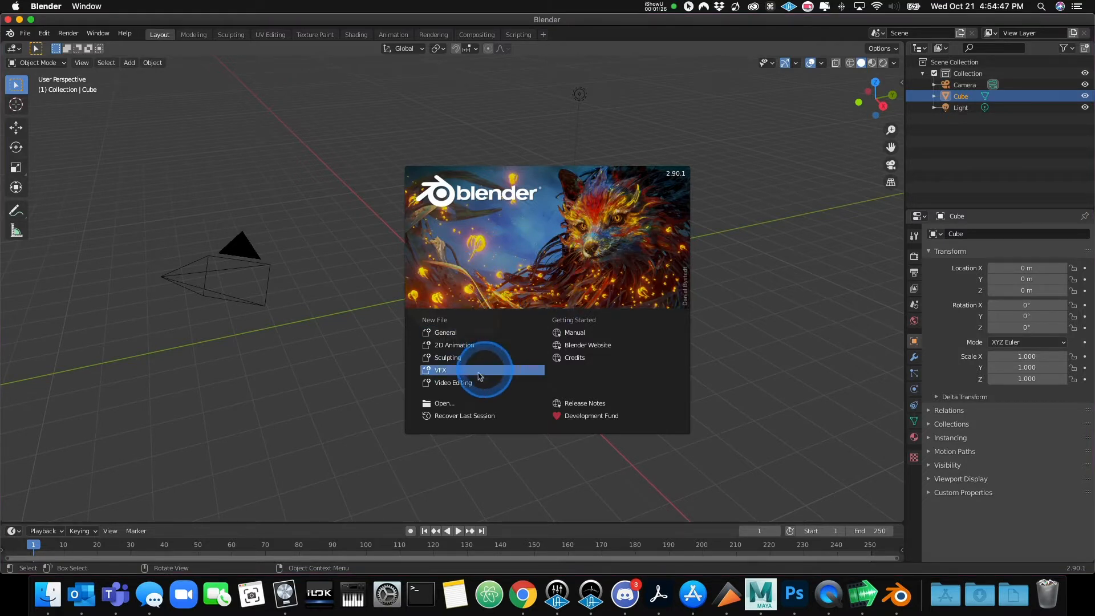
pyautogui.moveTo(461, 384)
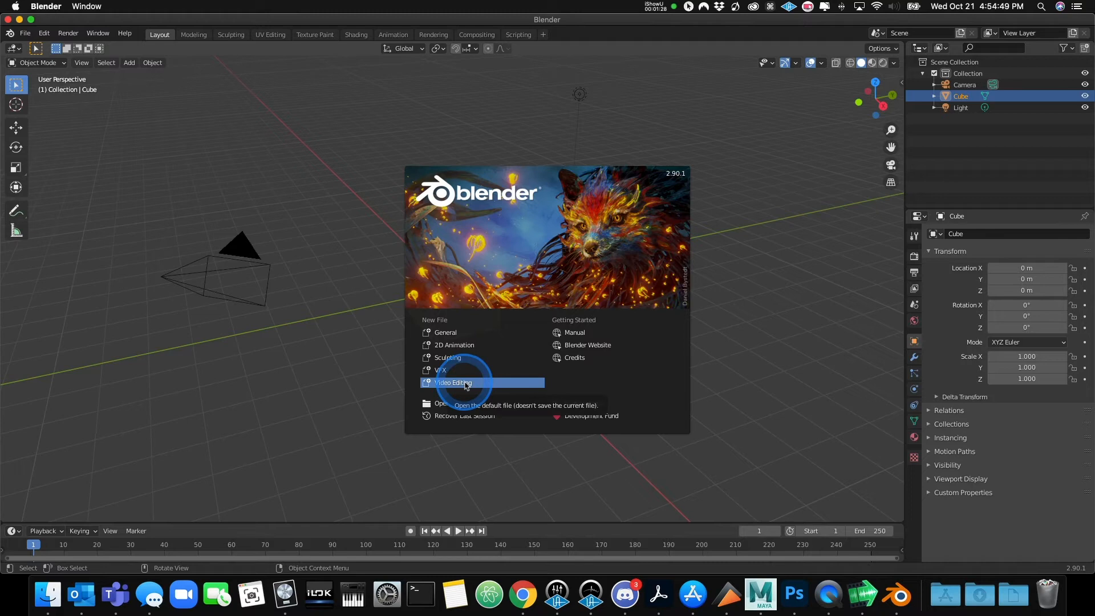
pyautogui.click(454, 383)
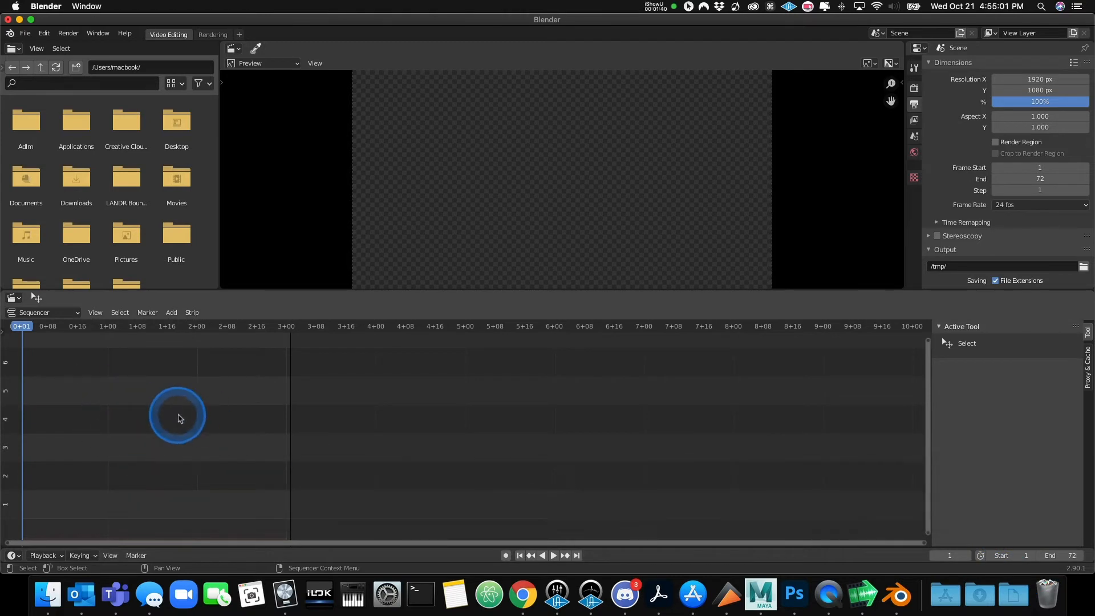
# - Bring up the Sequencer's Add menu of strip types with Shift+A
pyautogui.press('shift+a')
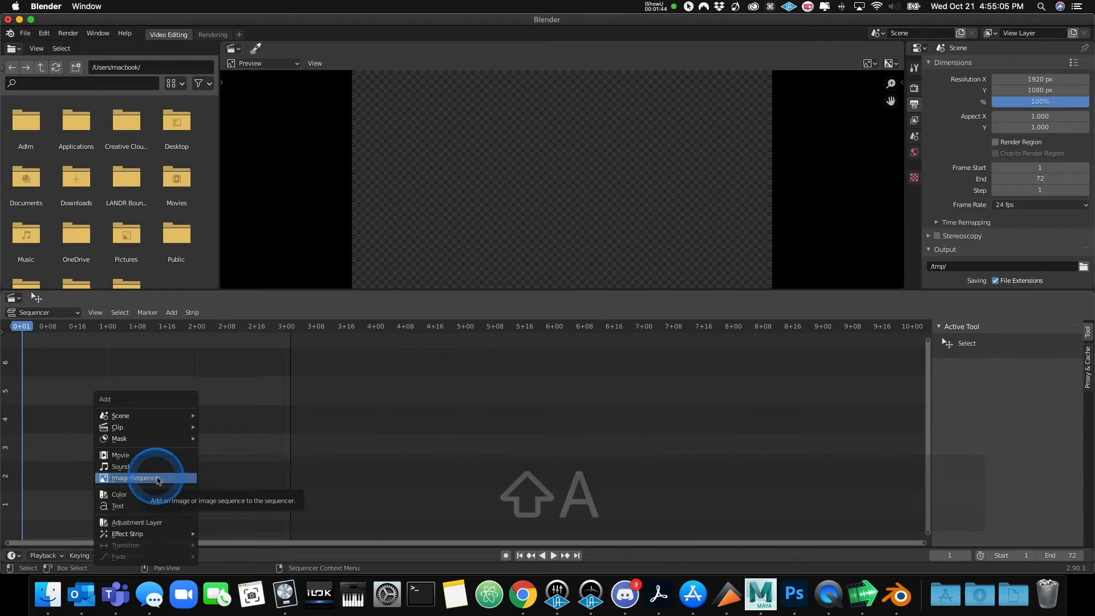
# - Choose Image Sequence and navigate to Desktop/workWithRef/images
pyautogui.click(134, 478)
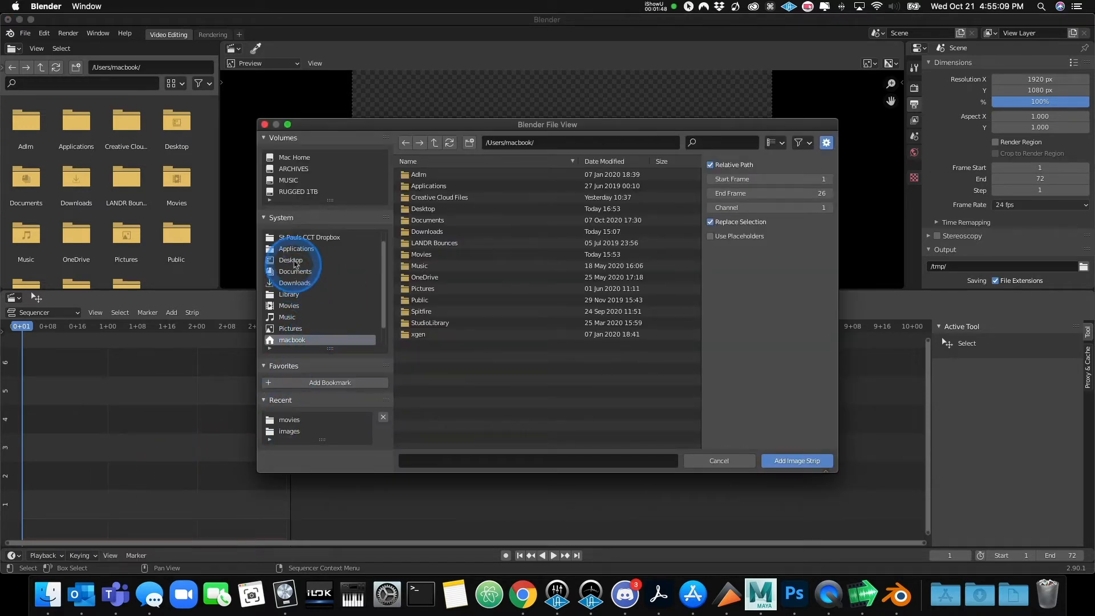
pyautogui.click(290, 259)
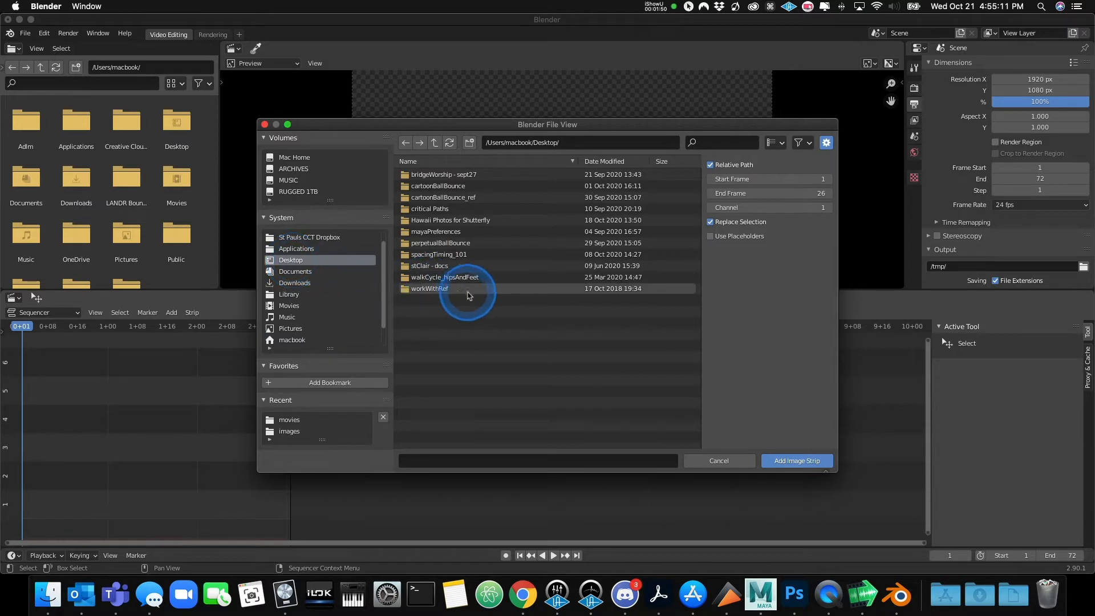
pyautogui.doubleClick(430, 288)
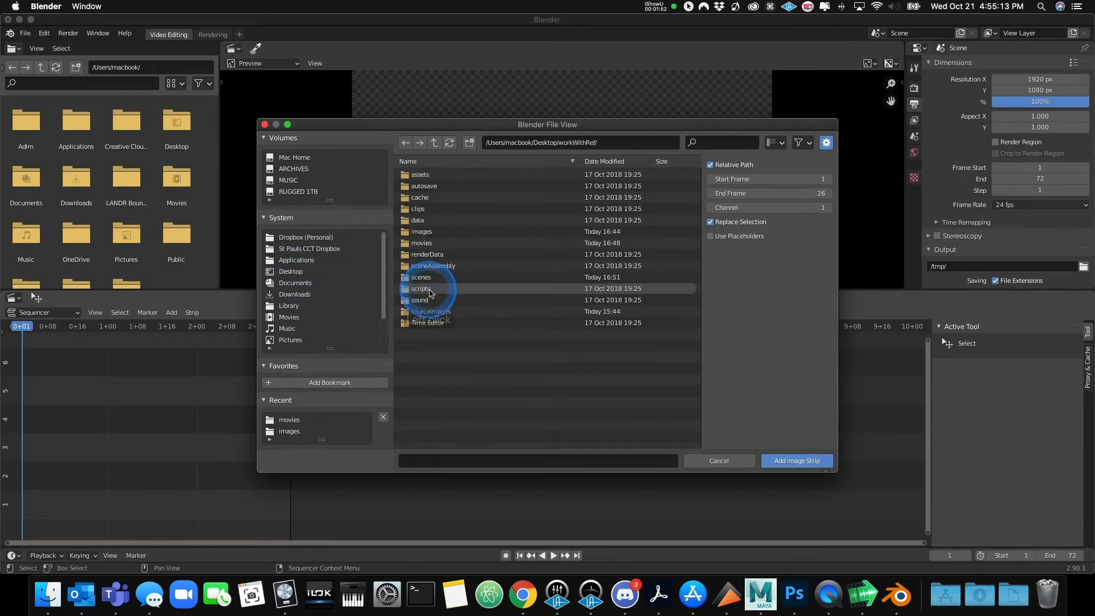
pyautogui.doubleClick(422, 232)
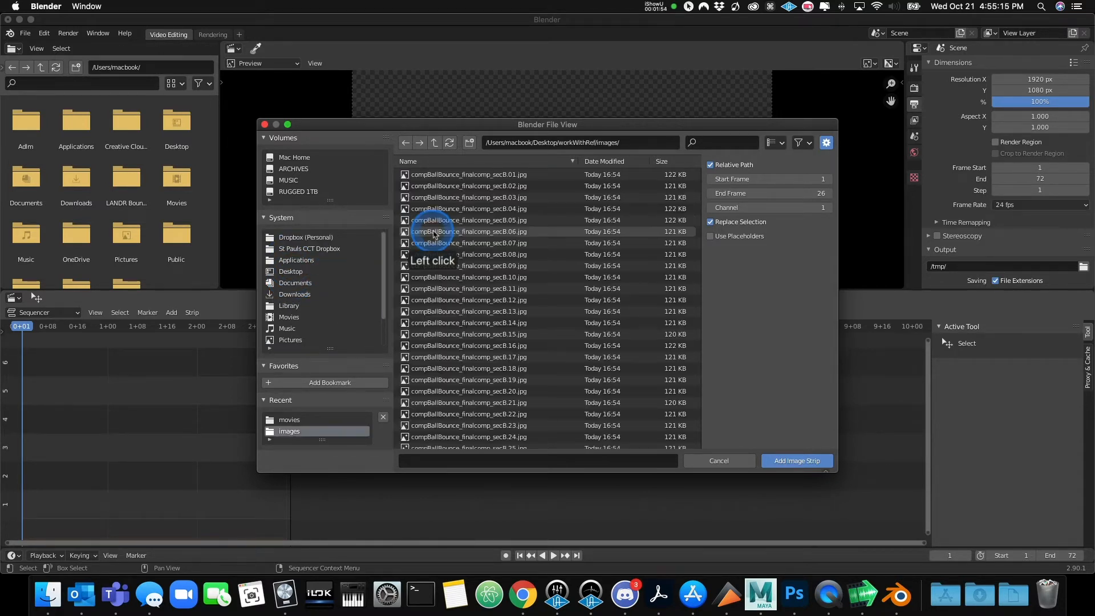
# - Select all compBallBounce_finalcomp_secB JPG frames and add them as one image strip
pyautogui.click(469, 173)
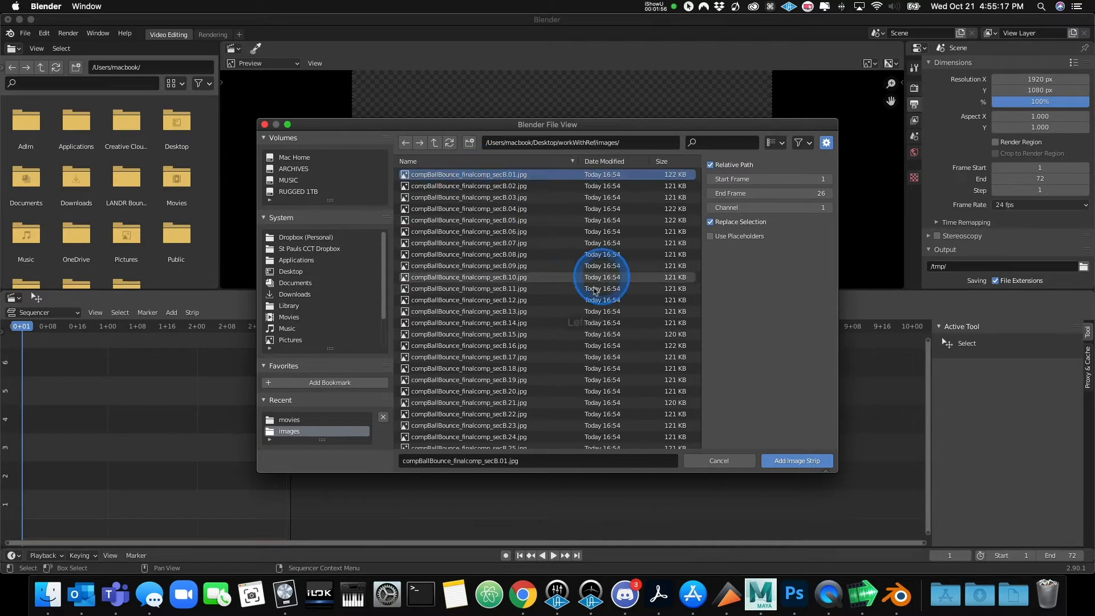
pyautogui.scroll(-3)
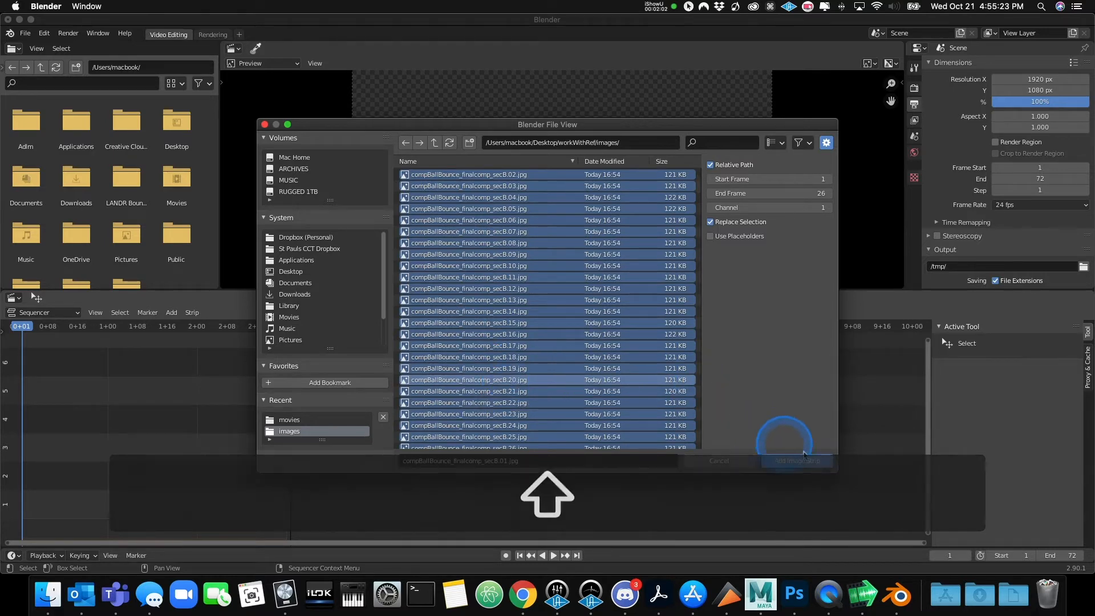
pyautogui.click(796, 460)
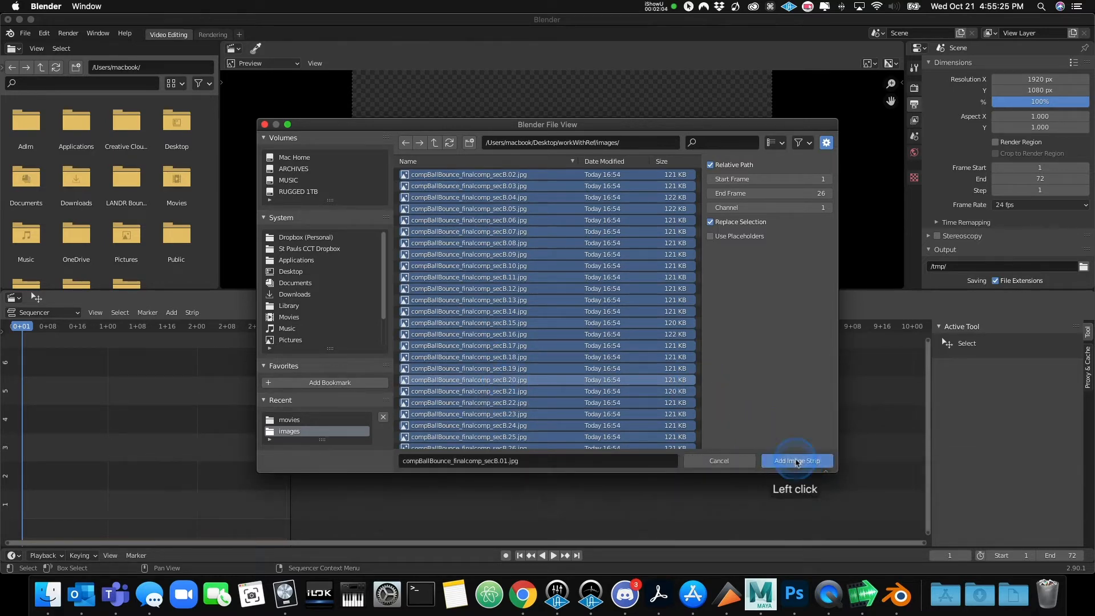
pyautogui.click(795, 460)
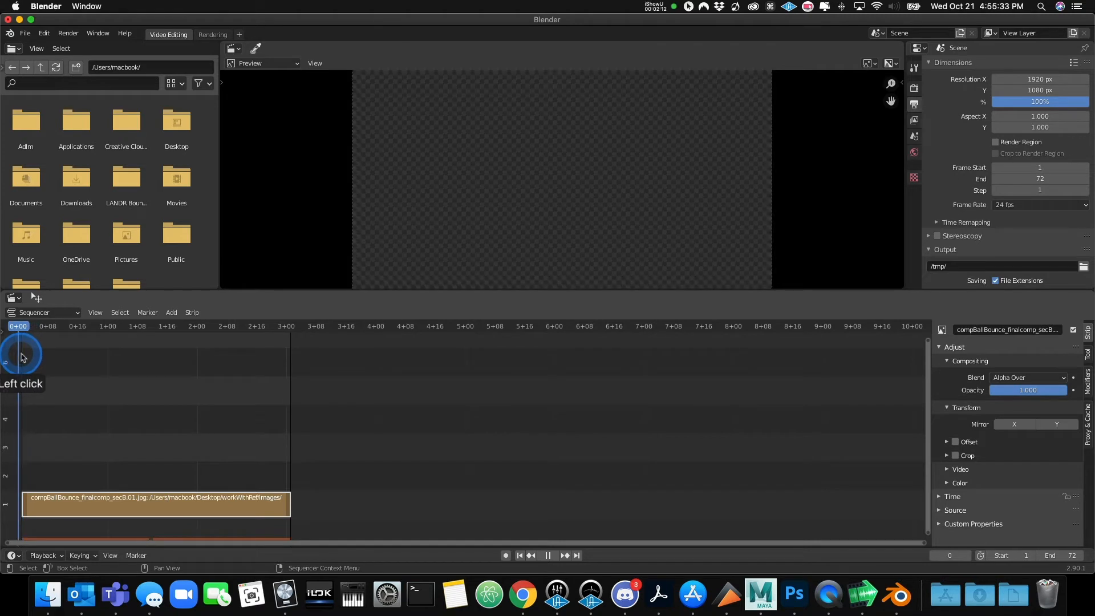
# - Set the playhead to frame 1 so the first ball-bounce frame shows in the preview
pyautogui.click(435, 442)
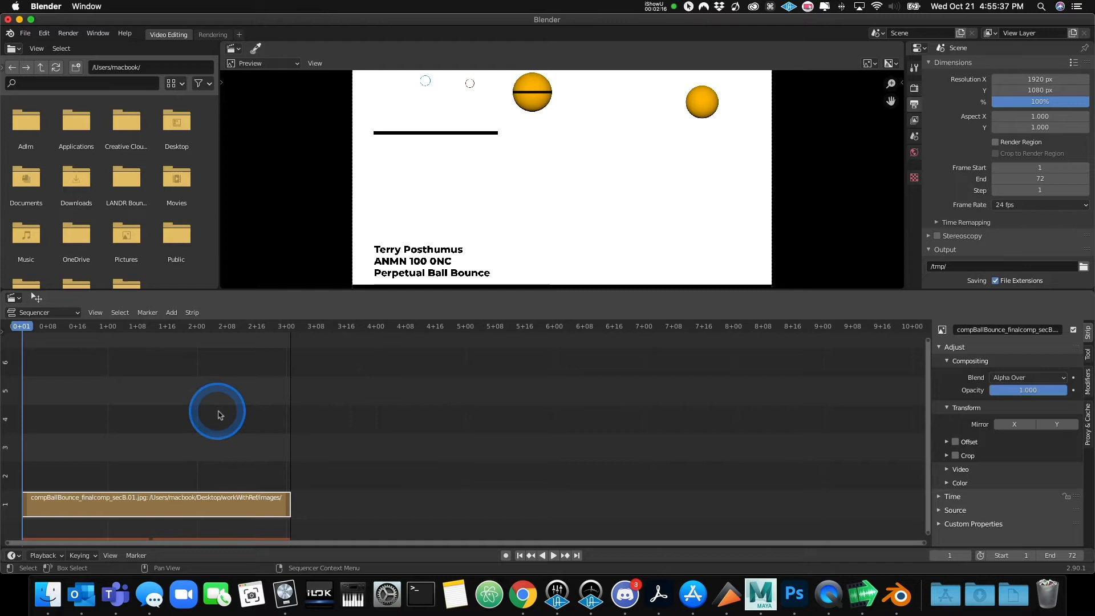
pyautogui.click(219, 412)
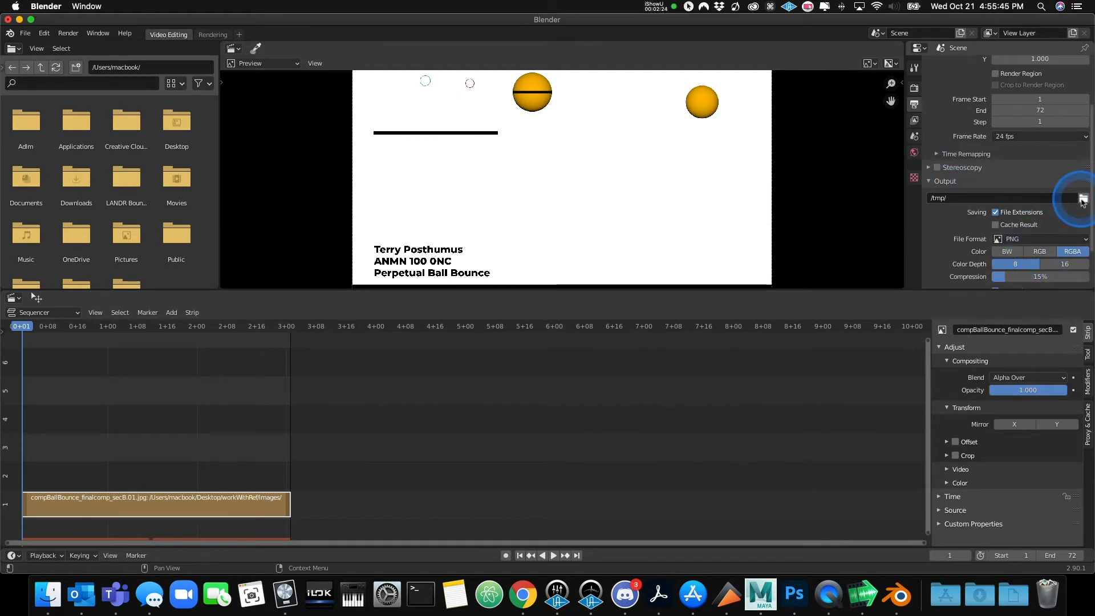
# - Set the output path to workWithRef/movies with file name lastnameFirstname_compBallBounce_final
pyautogui.click(1084, 198)
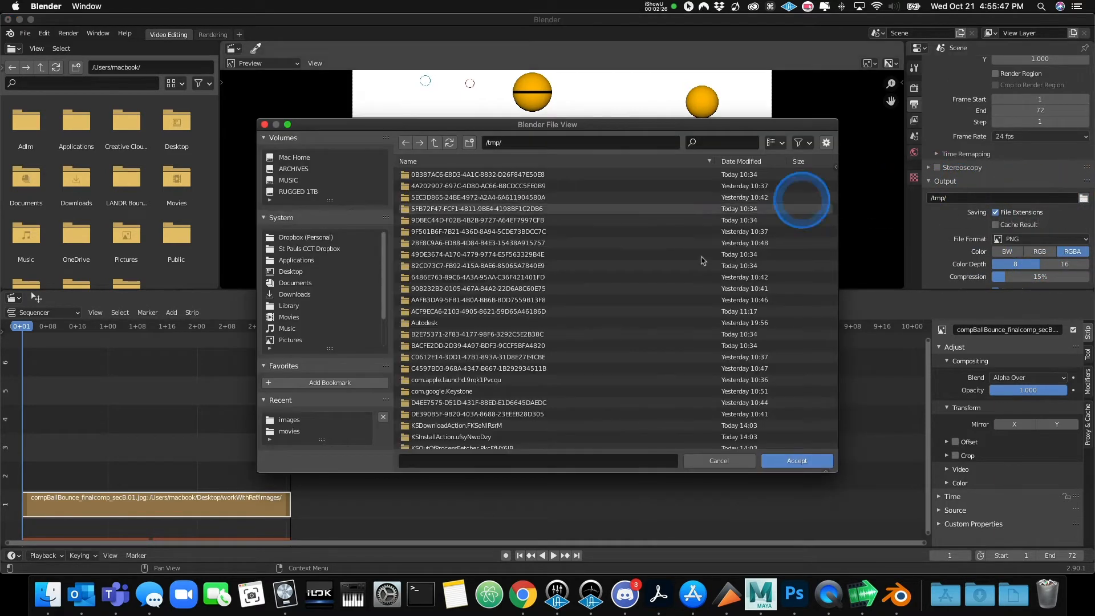
pyautogui.click(290, 271)
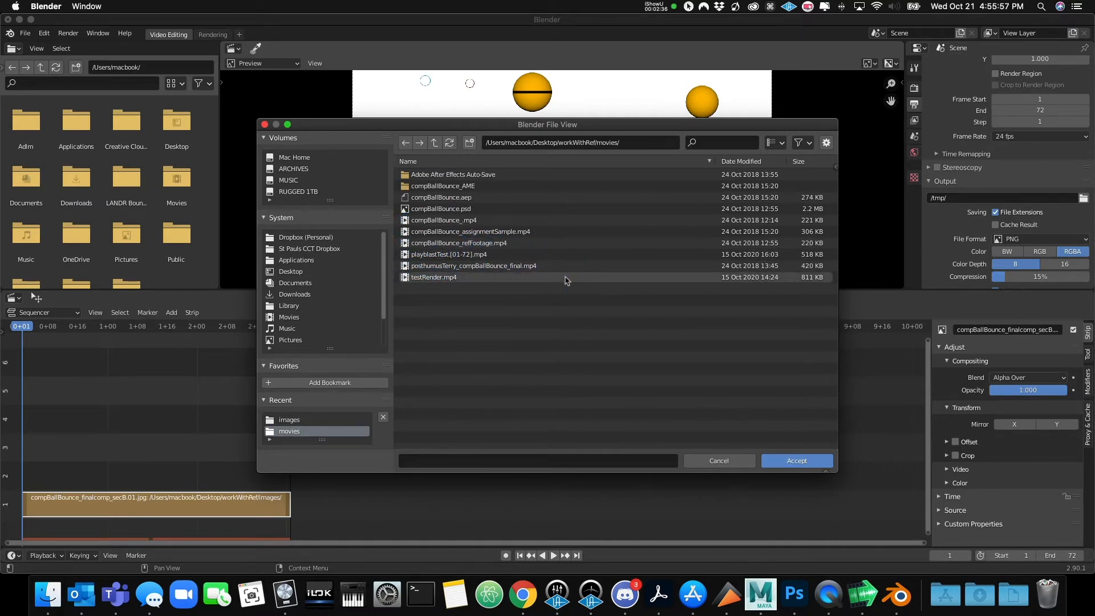
pyautogui.click(562, 278)
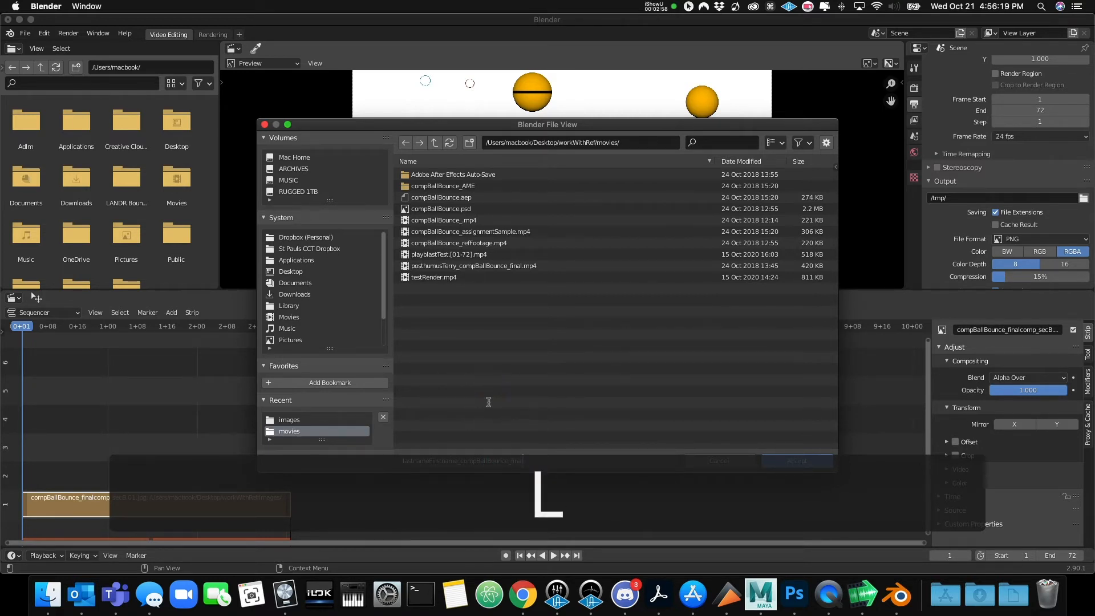
pyautogui.click(529, 459)
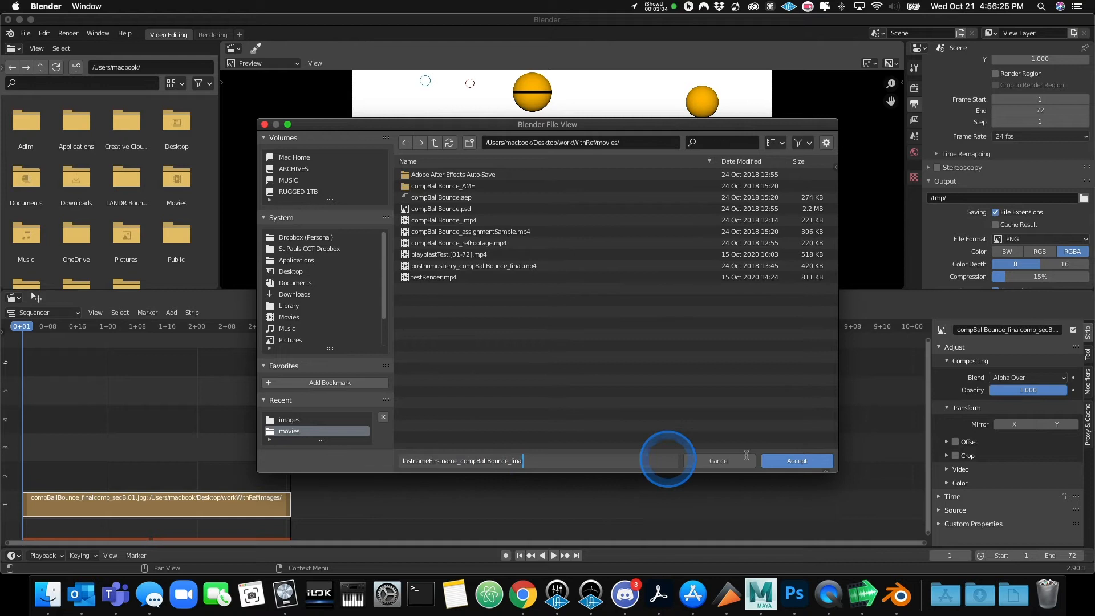
pyautogui.click(797, 460)
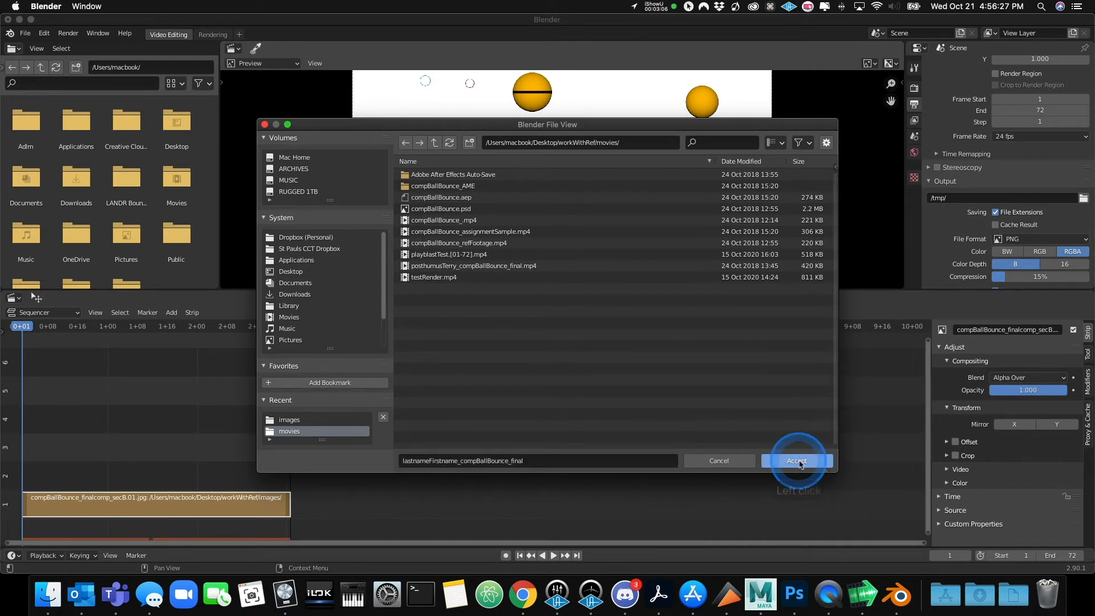
pyautogui.click(796, 461)
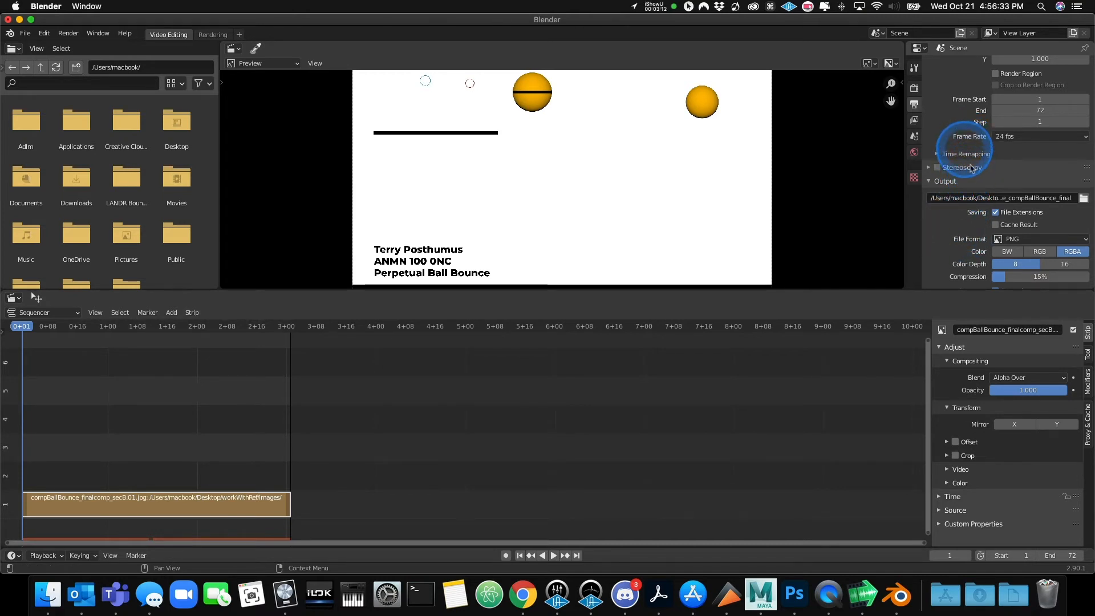
# - Set the file format to FFmpeg video and reveal the encoding settings
pyautogui.scroll(-3)
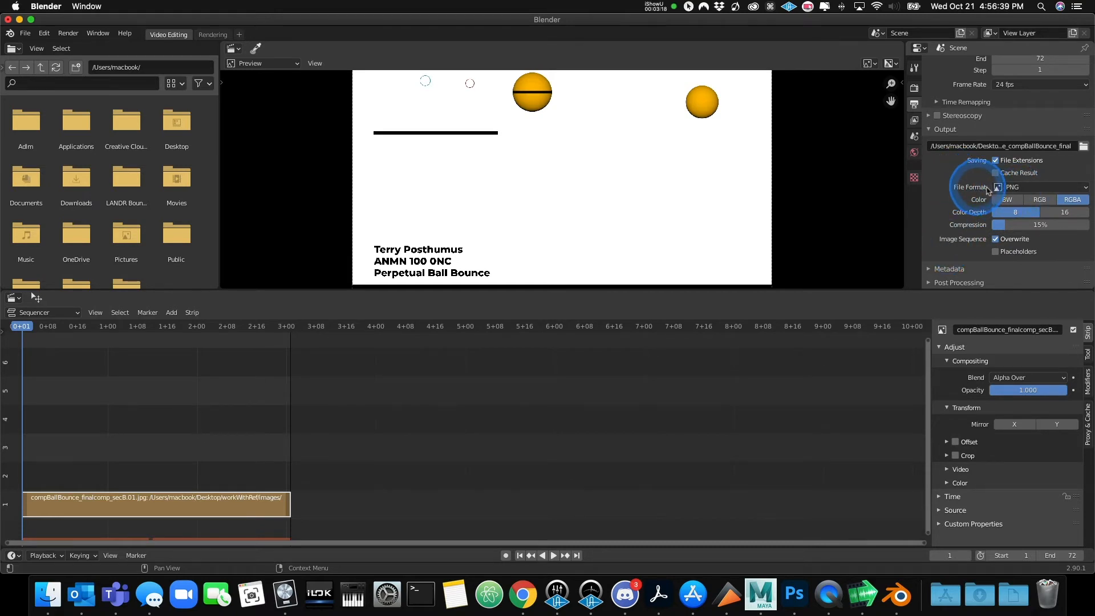
pyautogui.click(1040, 186)
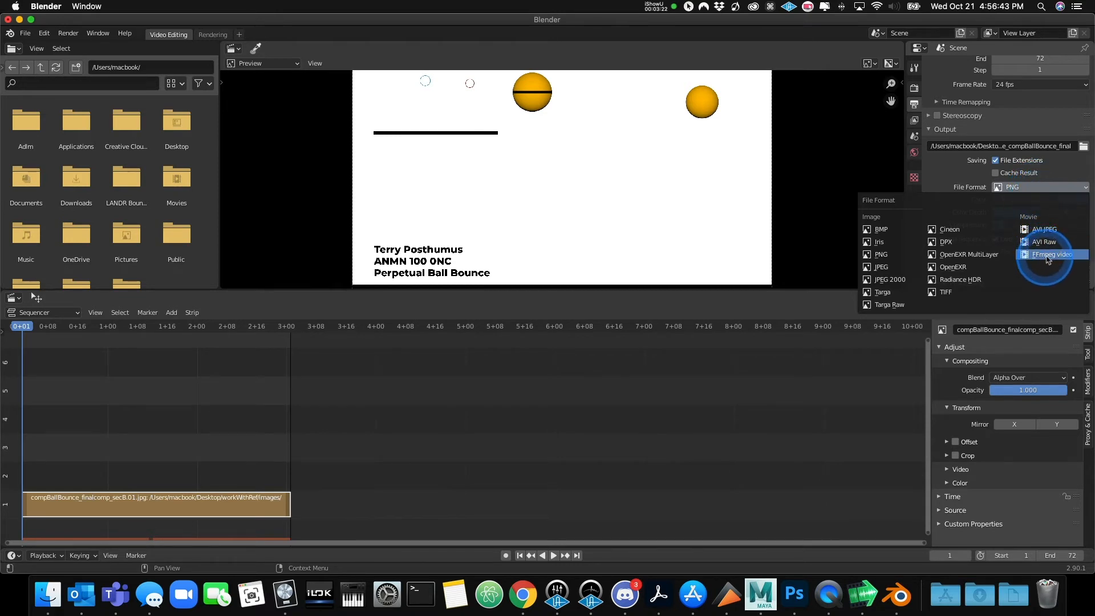
pyautogui.click(1050, 254)
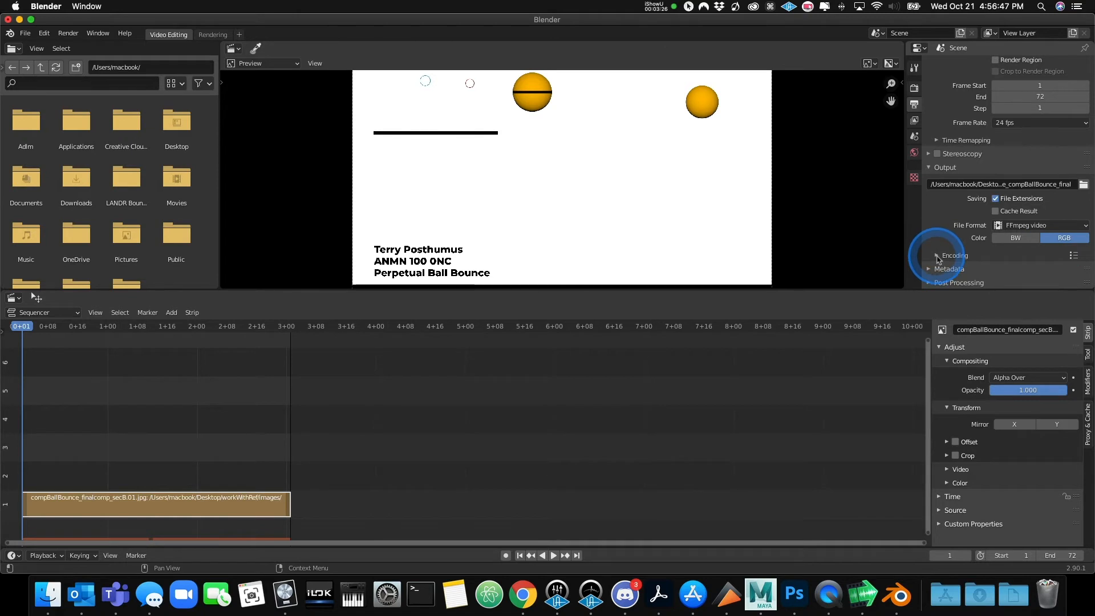
pyautogui.click(937, 257)
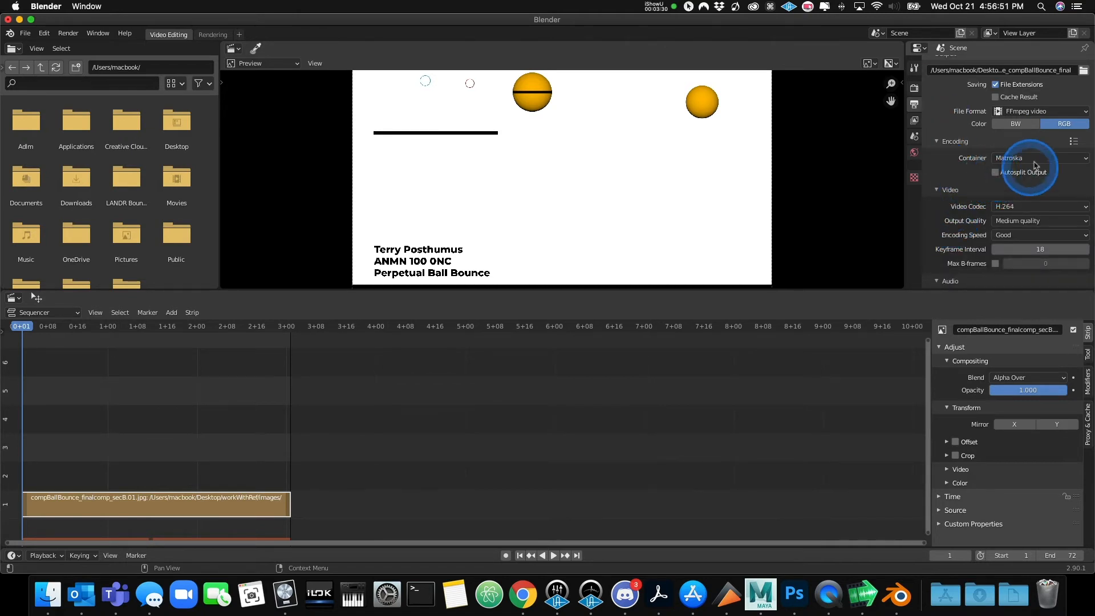
# - Set the container to MPEG-4 and output quality to Perceptually lossless
pyautogui.click(1039, 157)
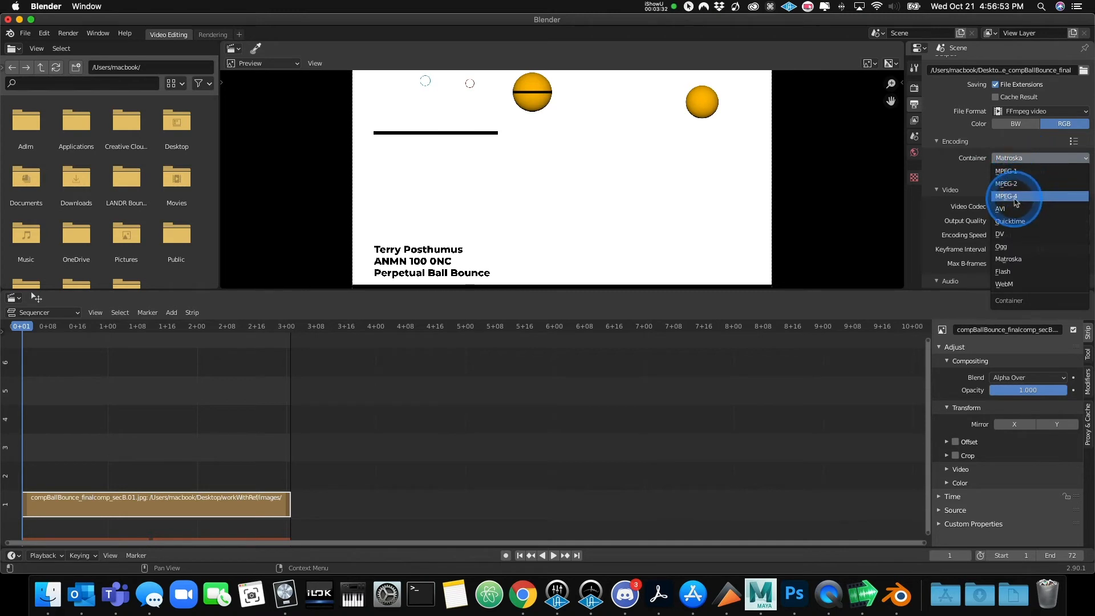
pyautogui.click(1006, 196)
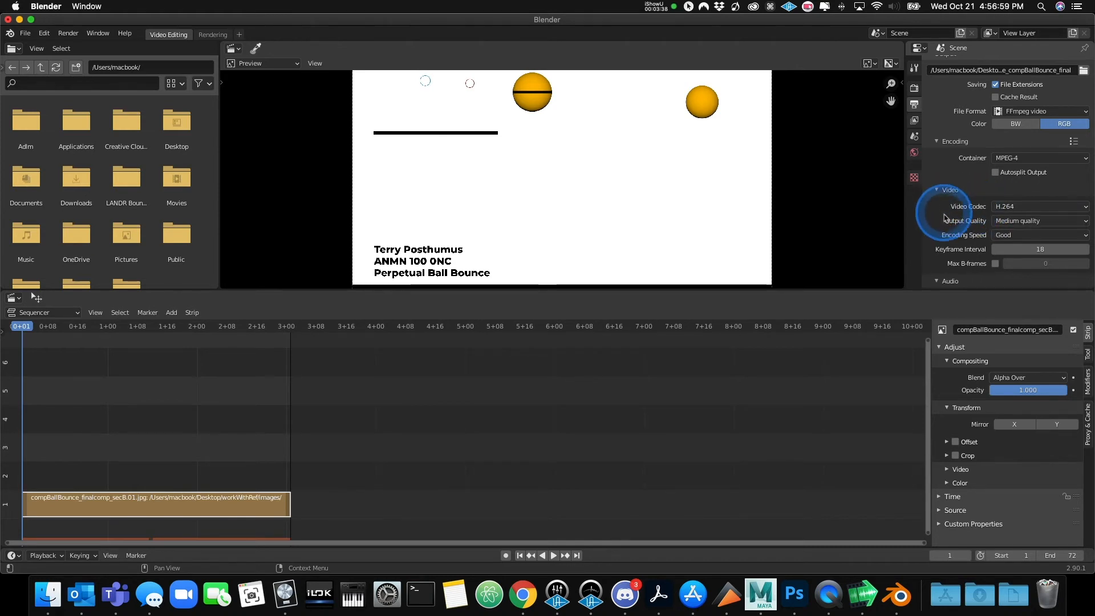
pyautogui.click(1039, 220)
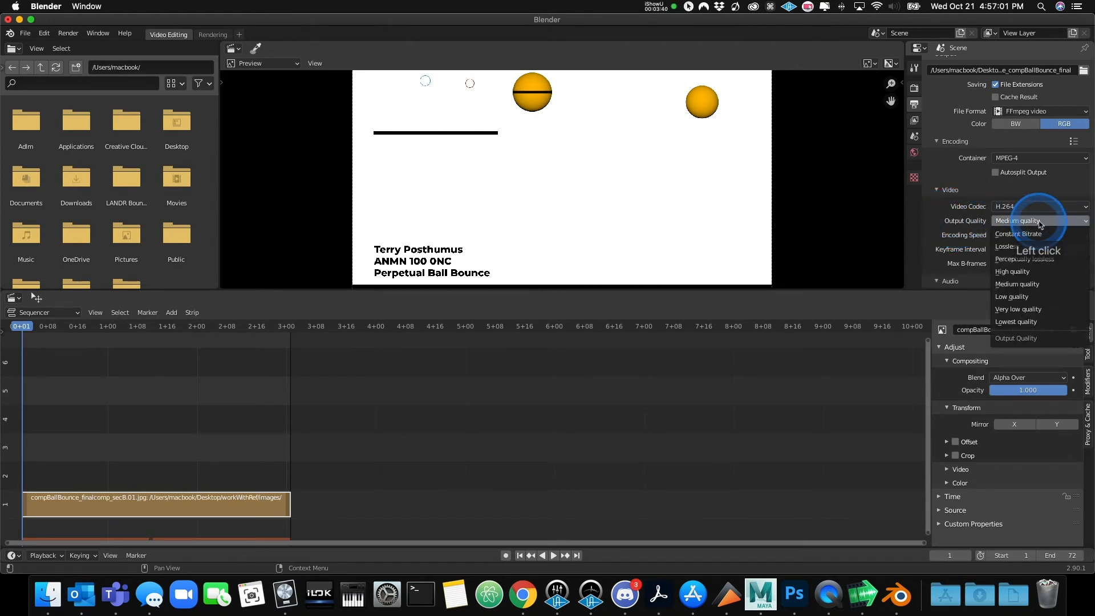
pyautogui.moveTo(1026, 259)
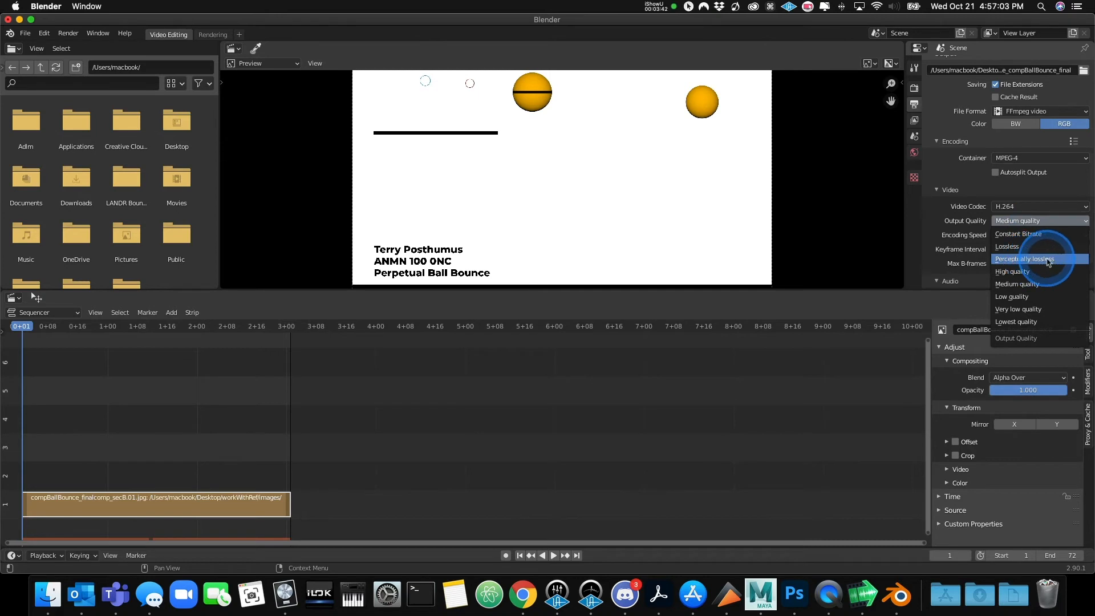
pyautogui.click(1026, 259)
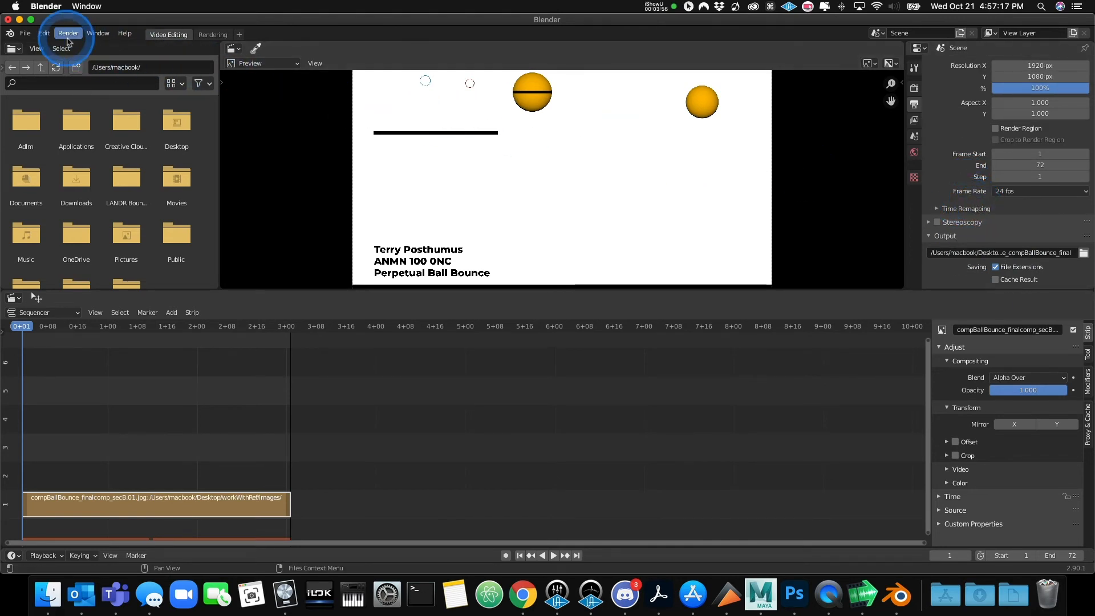
# - Render the full sequence with Render > Render Animation
pyautogui.click(67, 33)
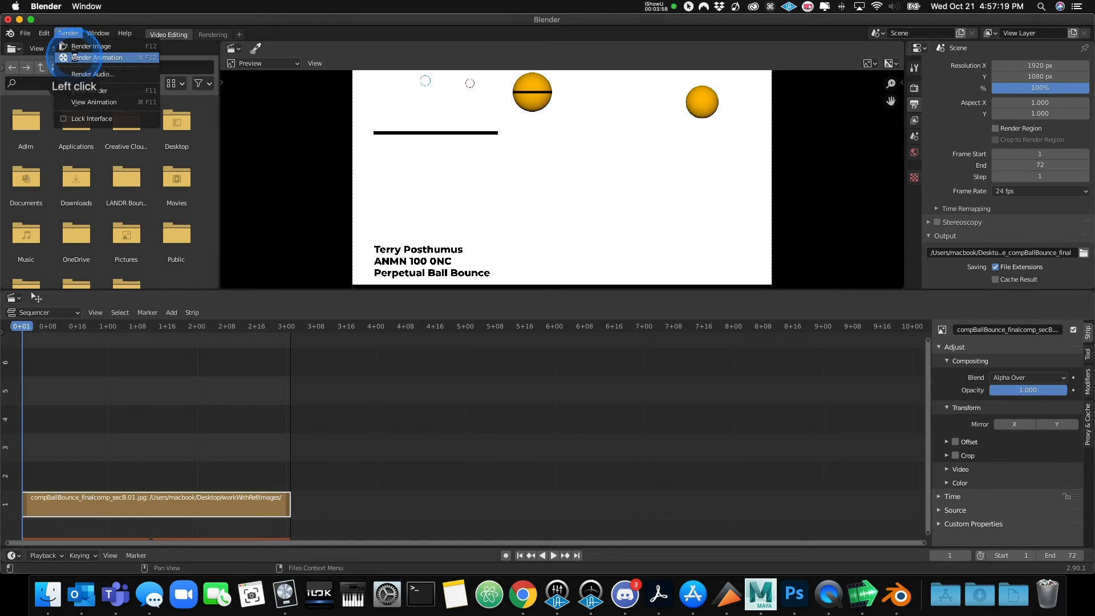
pyautogui.click(91, 45)
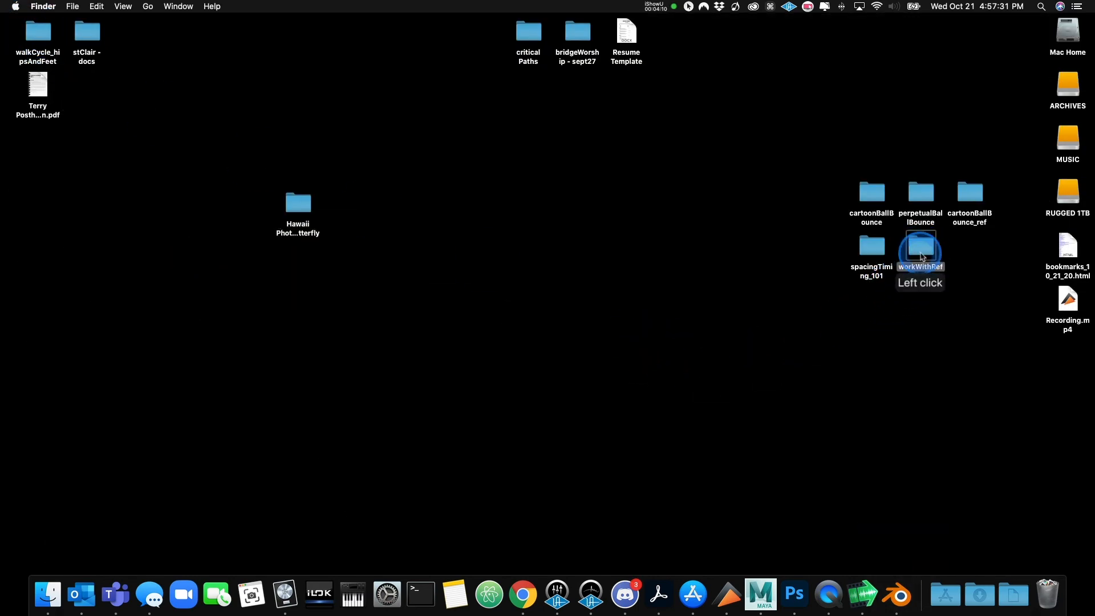
# - In workWithRef/movies, remove the 0001-0072 frame range from the rendered MP4's name
pyautogui.doubleClick(920, 248)
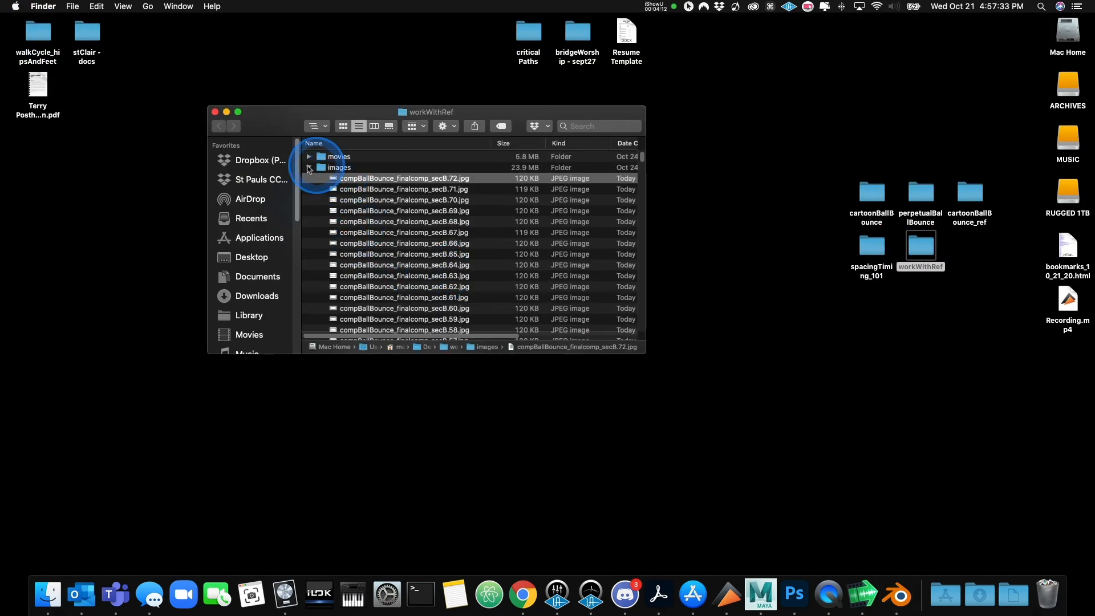
pyautogui.click(309, 157)
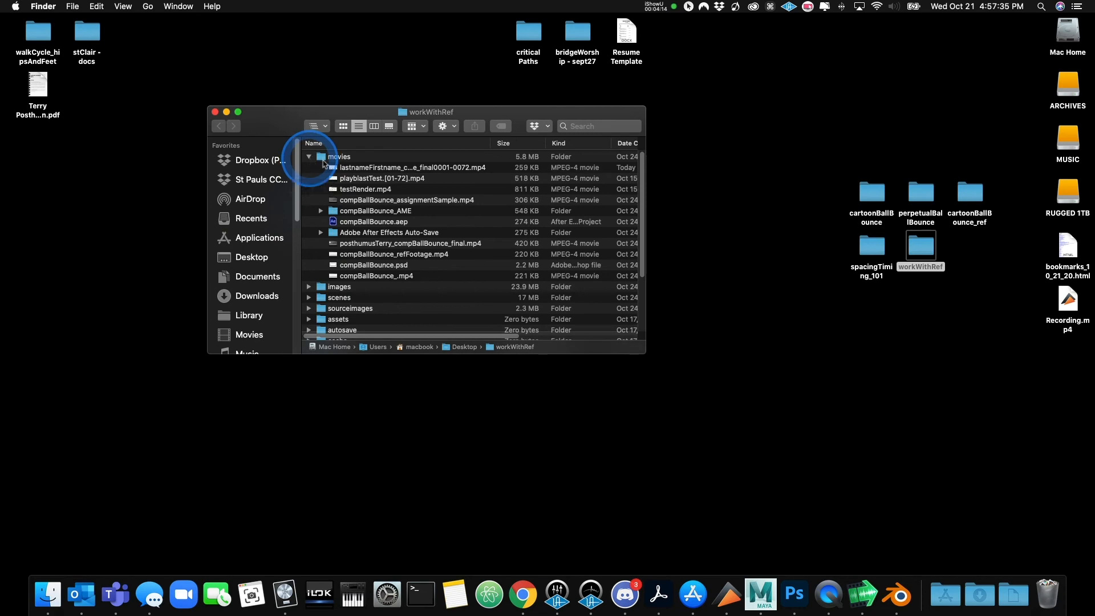
pyautogui.click(419, 167)
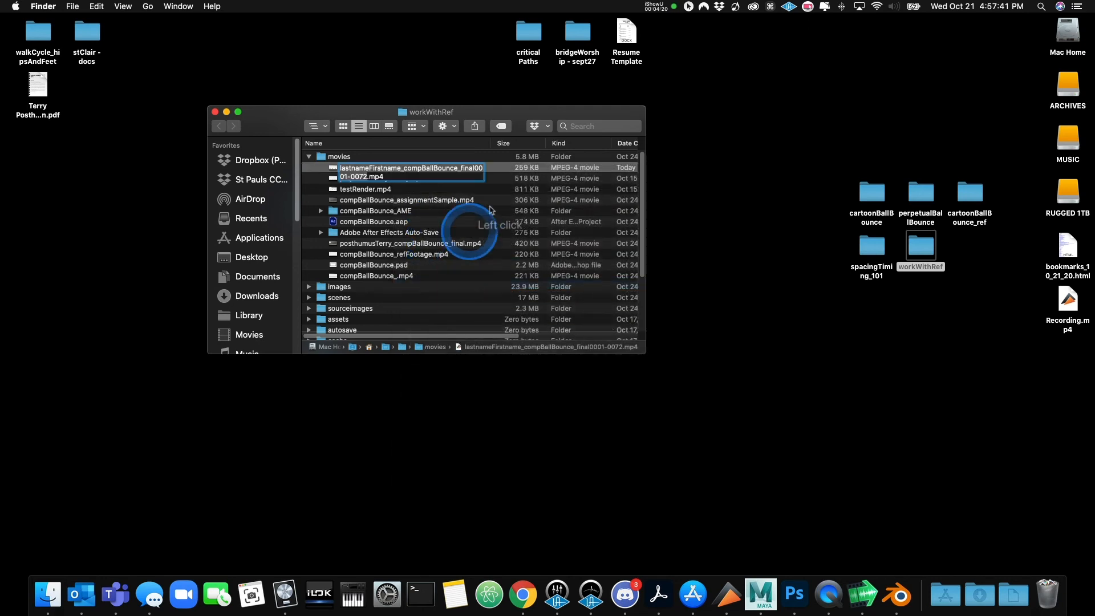
pyautogui.click(474, 167)
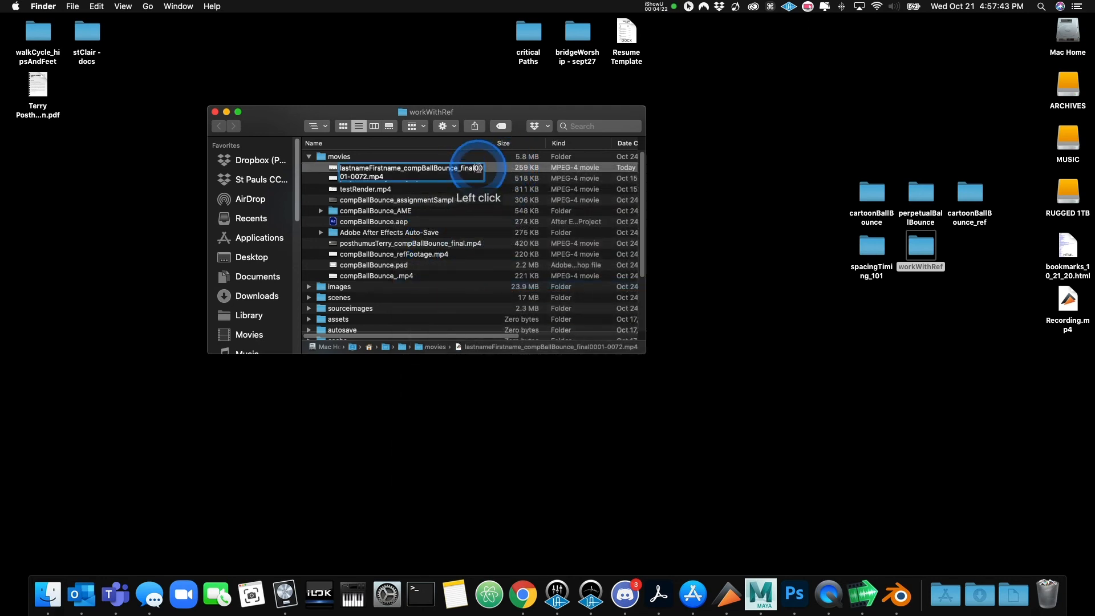
pyautogui.click(497, 172)
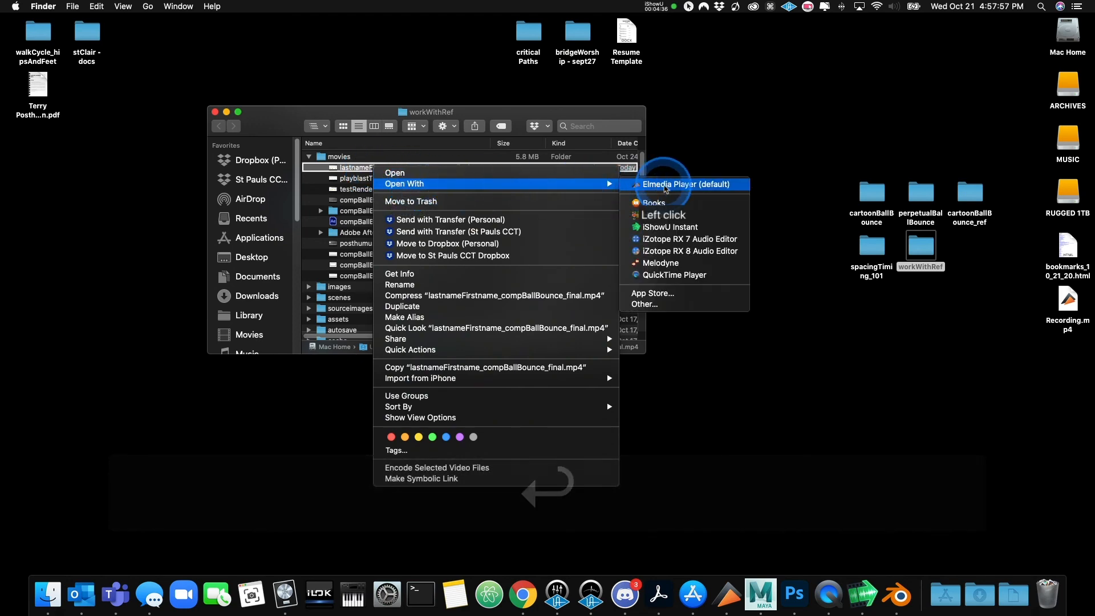
# - Open lastnameFirstname_compBallBounce_final.mp4 in Elmedia Player and play it
pyautogui.click(688, 185)
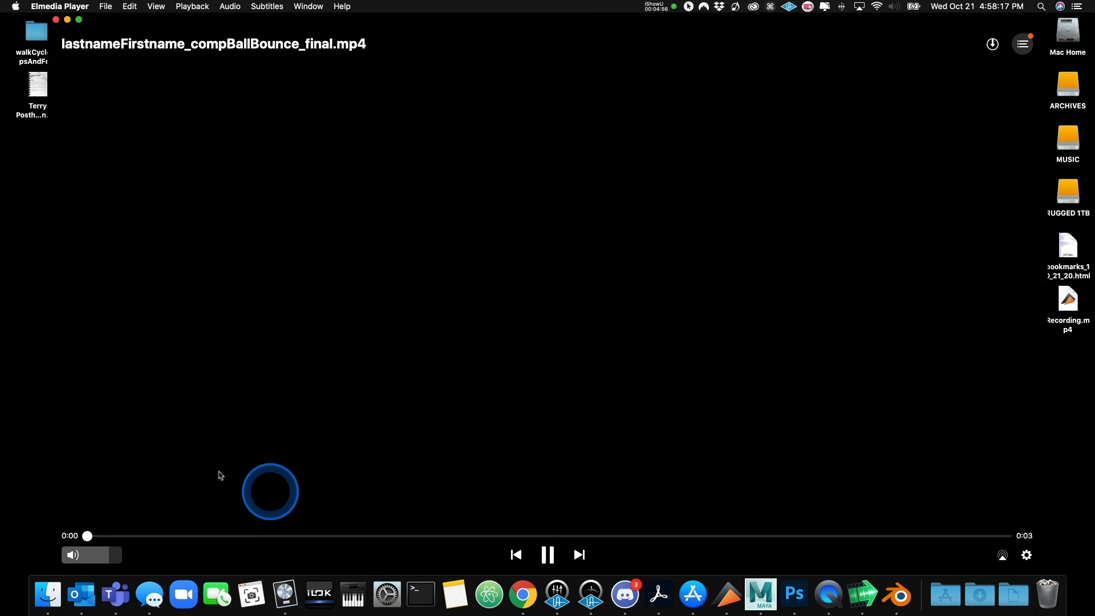
pyautogui.click(547, 555)
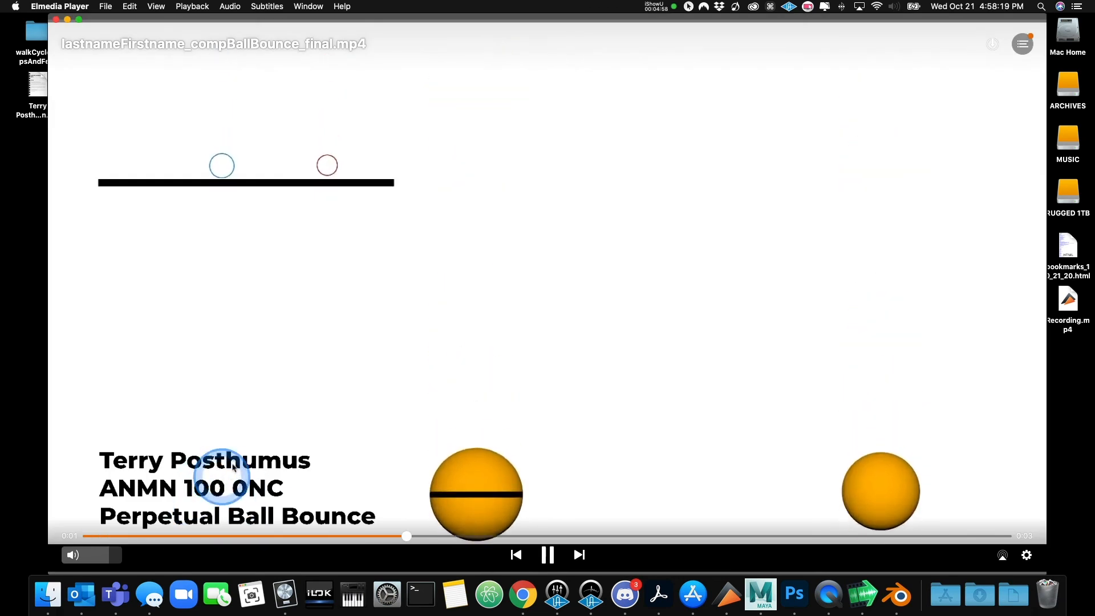